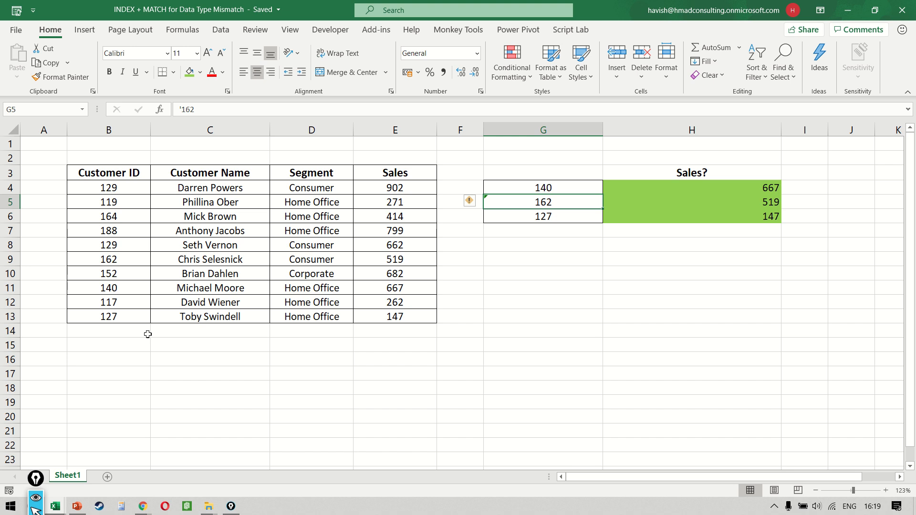
- Inspect H4's VLOOKUP and G5's text ID '162, then begin entering '162 in G11
{"action": "left_click", "coordinate": [691, 188]}
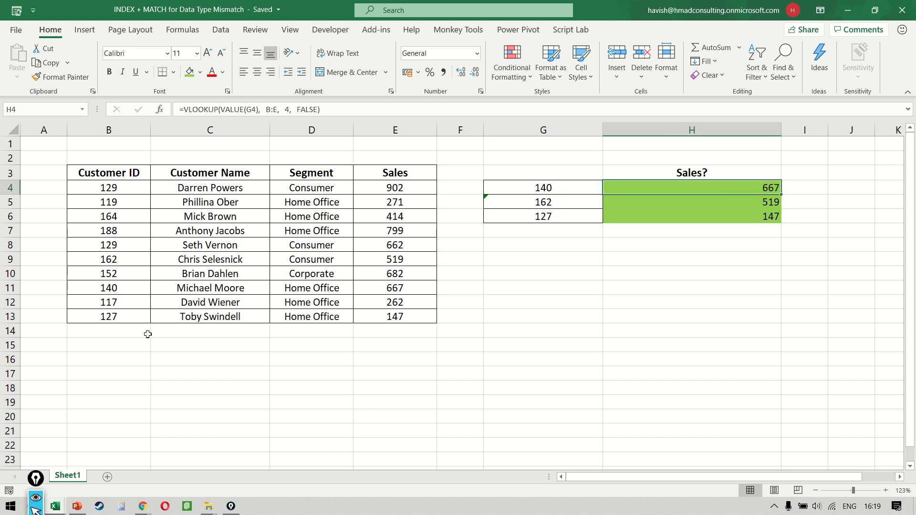
{"action": "double_click", "coordinate": [691, 187]}
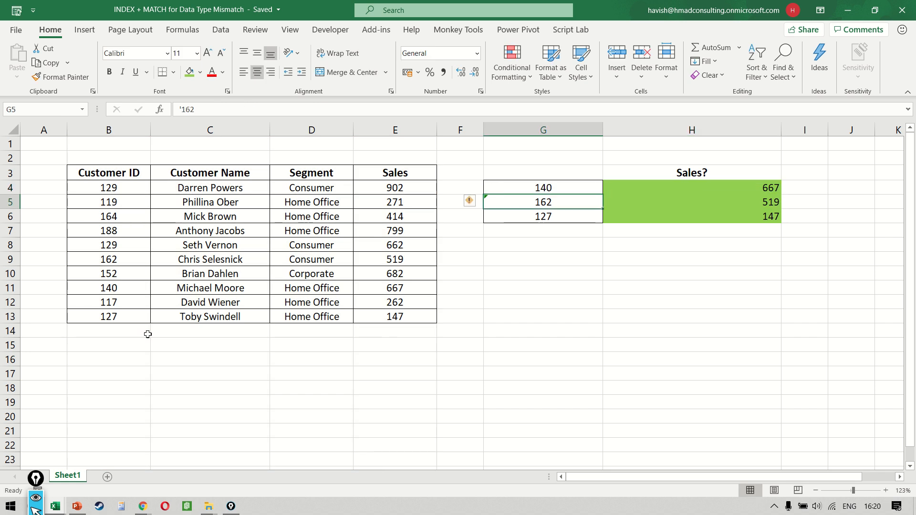
{"action": "double_click", "coordinate": [691, 188]}
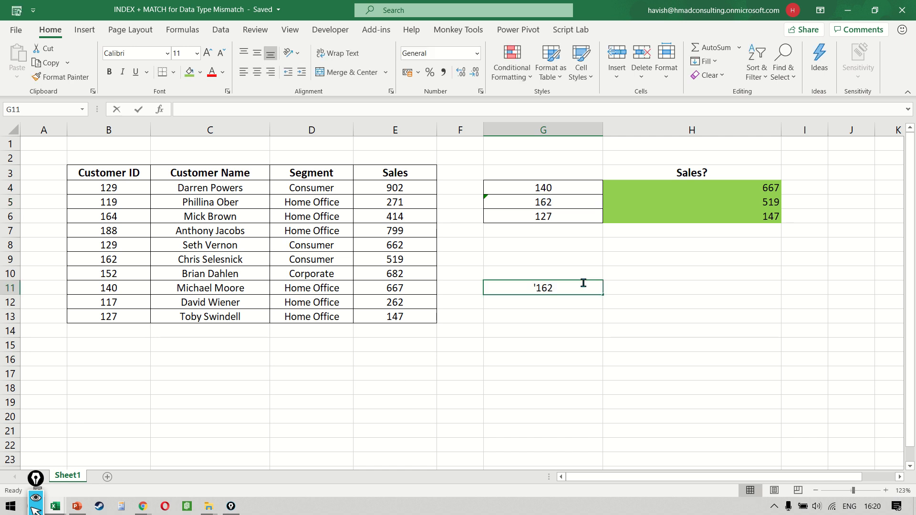
- Compare G11 with G5 to get FALSE, clear G11, and inspect IDs in G5 and B9
{"action": "left_click", "coordinate": [542, 187]}
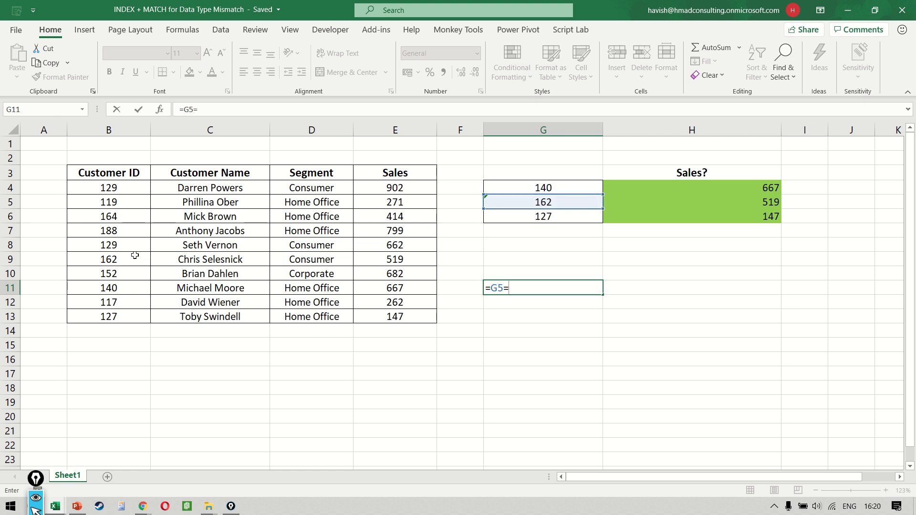
{"action": "key", "text": "Return"}
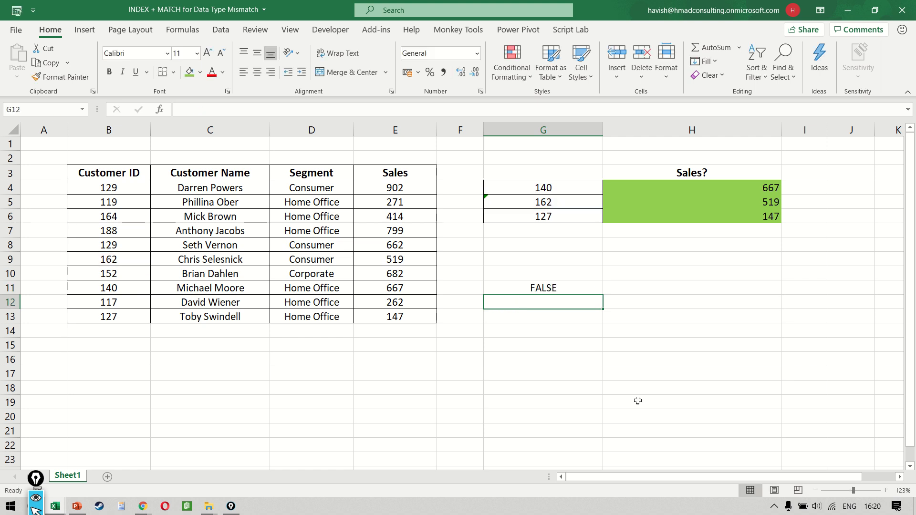
{"action": "left_click", "coordinate": [542, 287]}
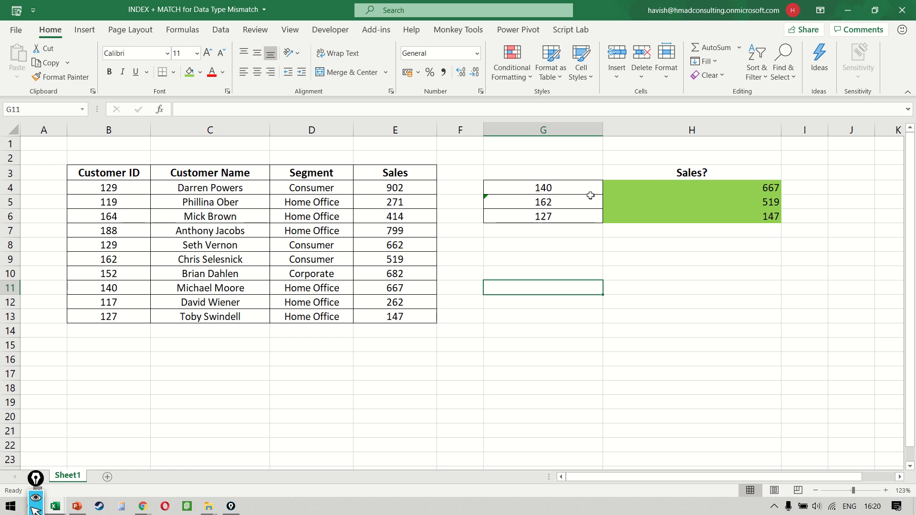
{"action": "left_click", "coordinate": [542, 201]}
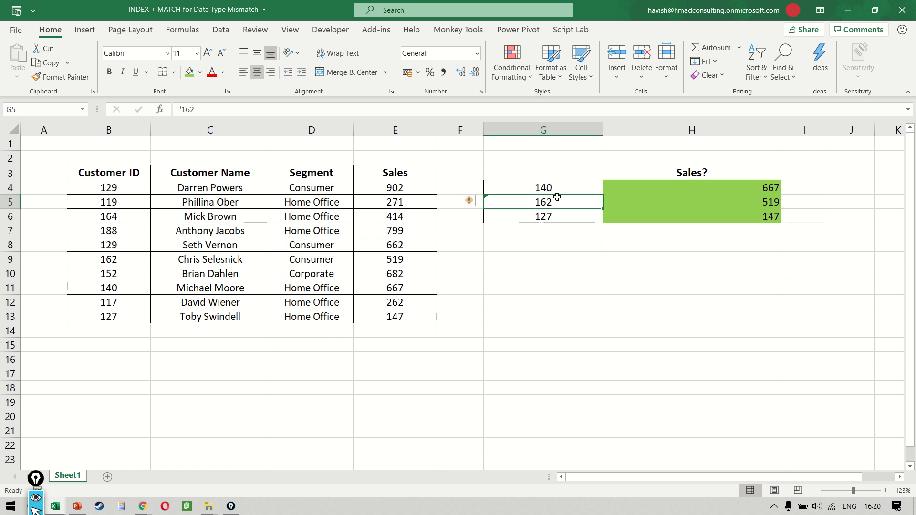
{"action": "left_click", "coordinate": [109, 259]}
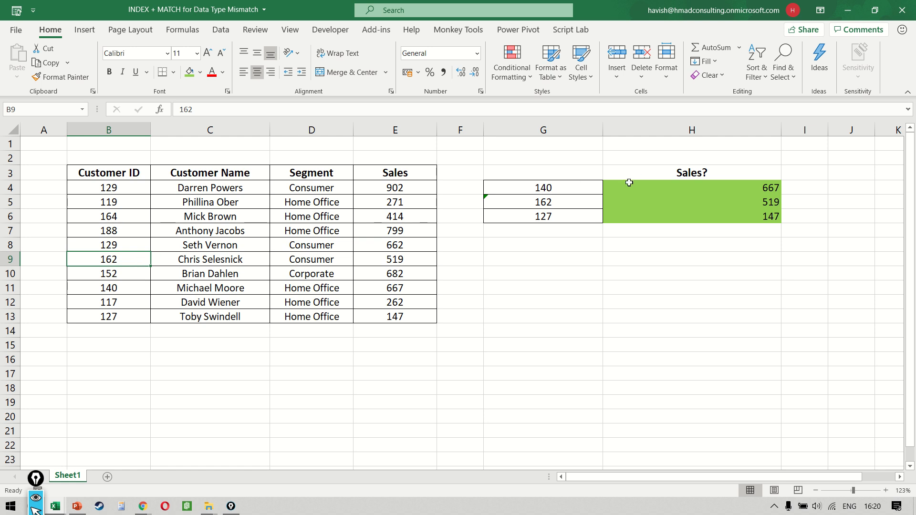
{"action": "double_click", "coordinate": [691, 201]}
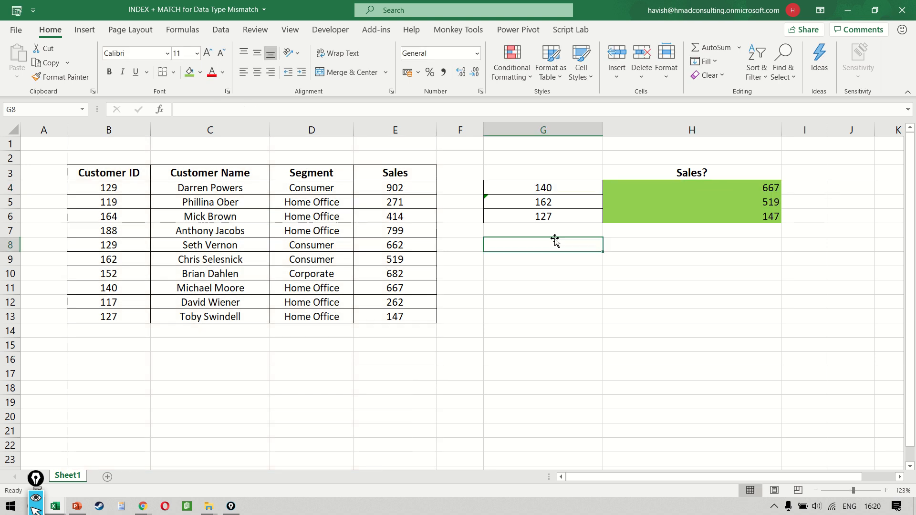
- Change B13's ID to text '127, select the table, and delete the results in H4:H6
{"action": "left_click", "coordinate": [542, 216]}
{"action": "type", "text": "'"}
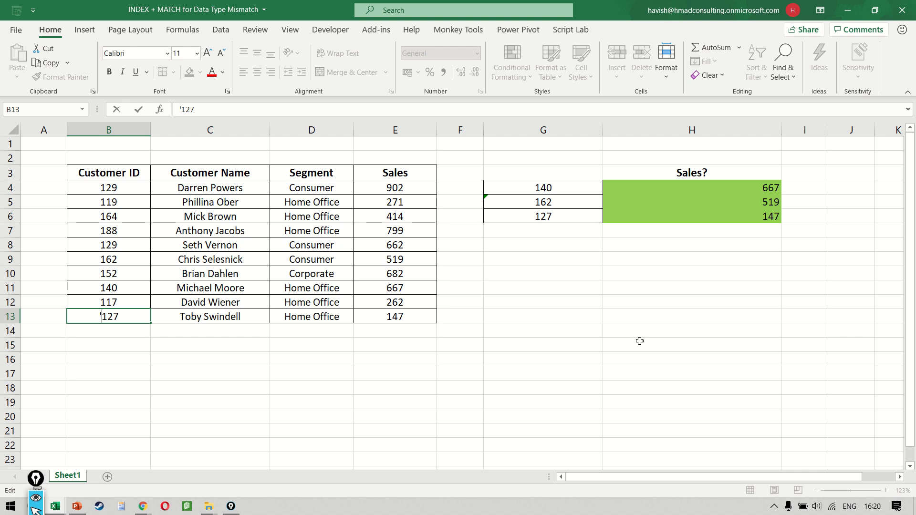
{"action": "key", "text": "Return"}
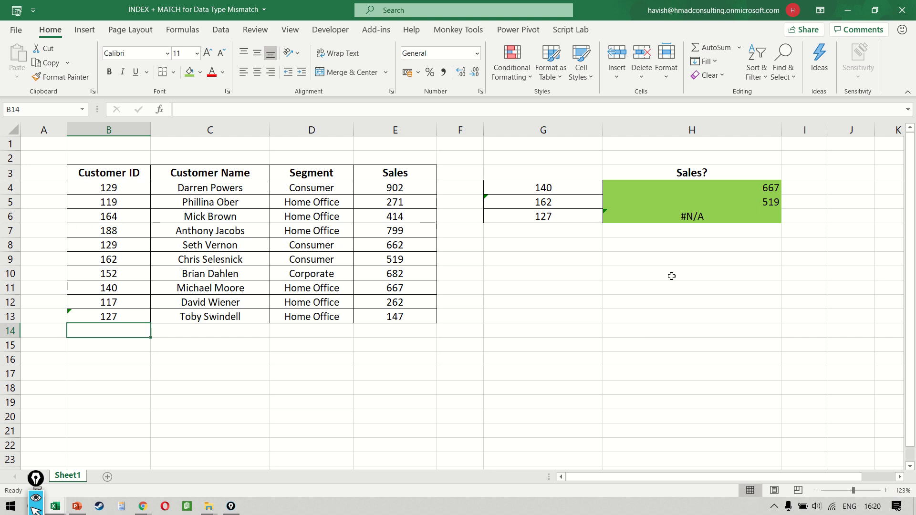
{"action": "left_click", "coordinate": [691, 216]}
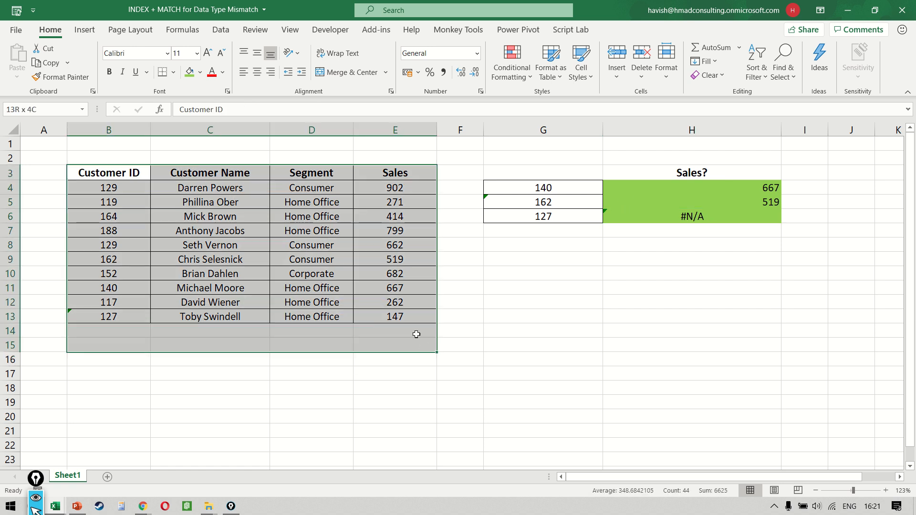
{"action": "left_click", "coordinate": [108, 172]}
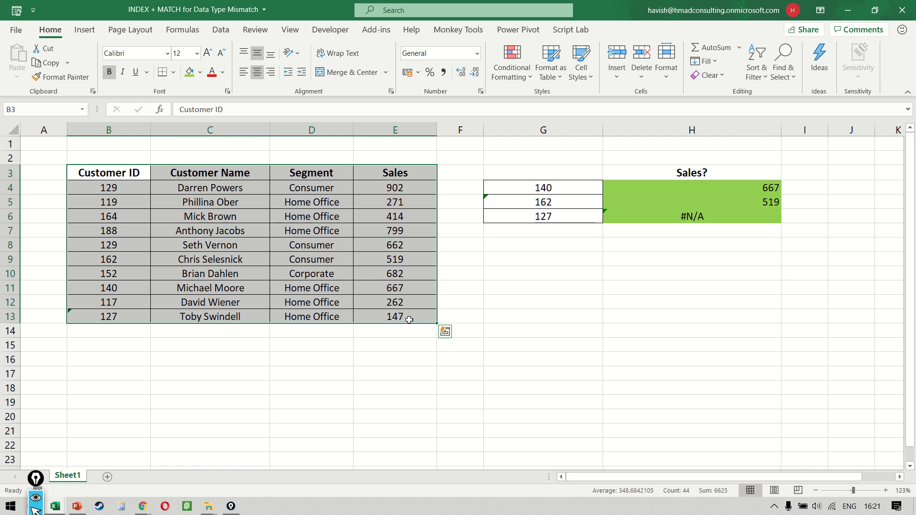
{"action": "left_click", "coordinate": [692, 187]}
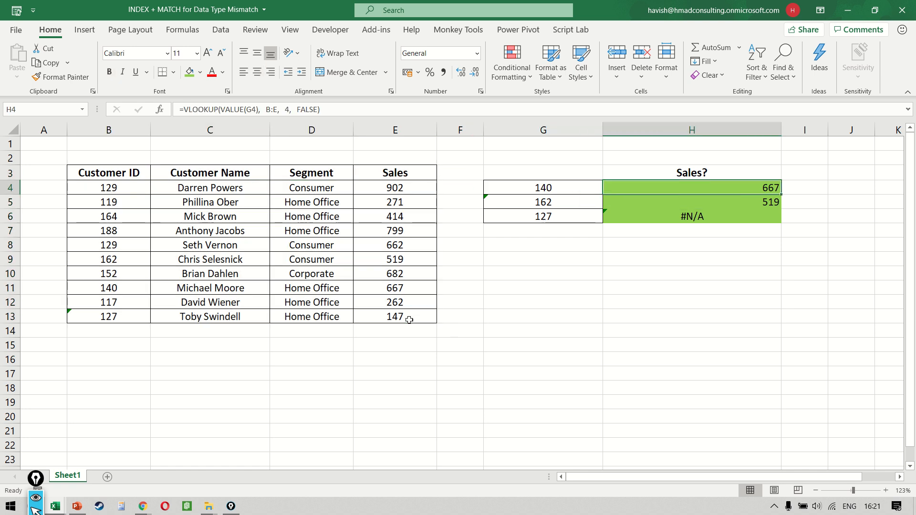
{"action": "key", "text": "Delete"}
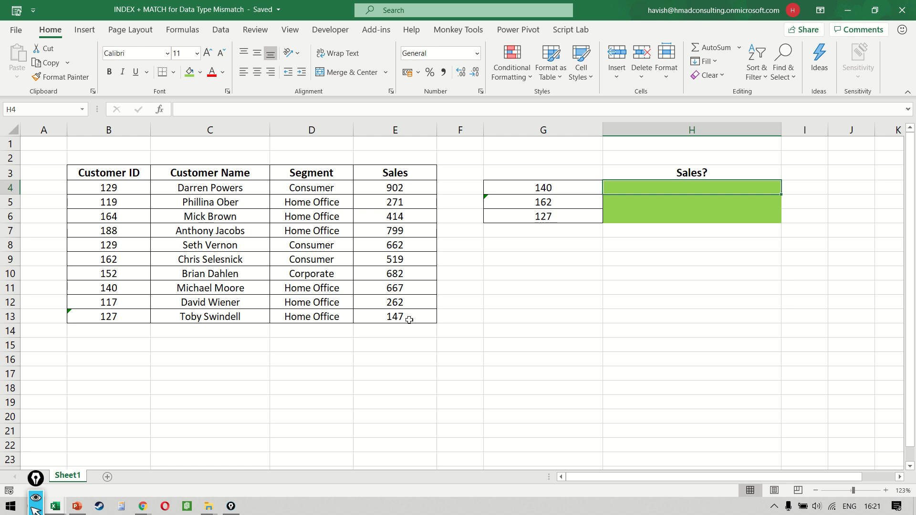
- Type =INDEX($B$3:$E$13, MATCH(VALUE(G4), VALUE($B$3:$B$13), 0)) in H4
{"action": "type", "text": "=INDEX("}
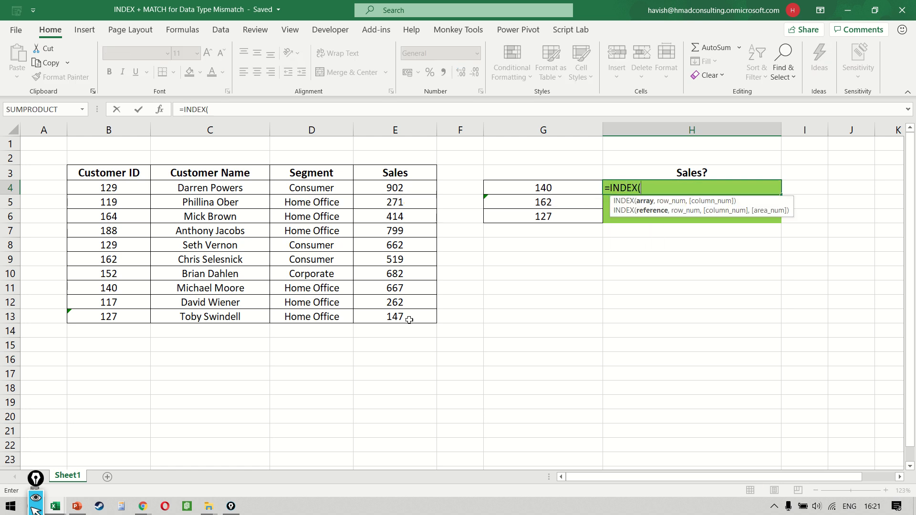
{"action": "mouse_move", "coordinate": [382, 304]}
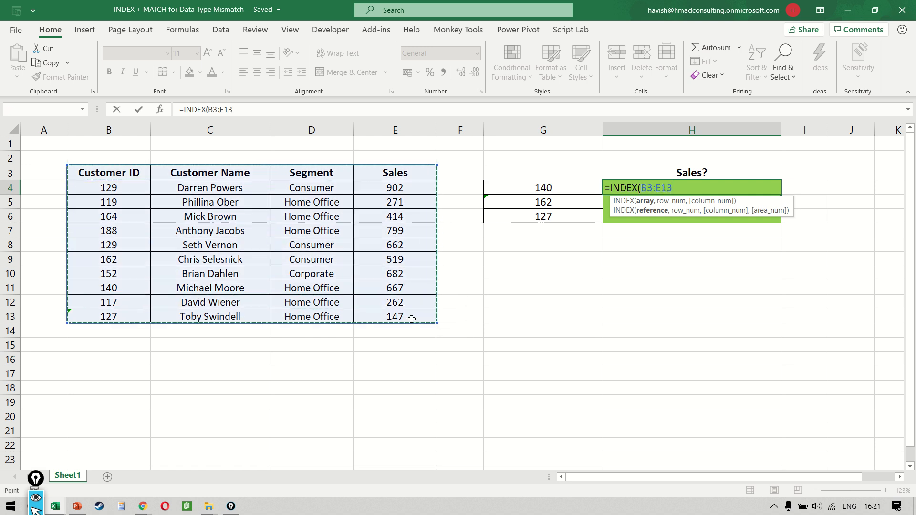
{"action": "key", "text": "F4"}
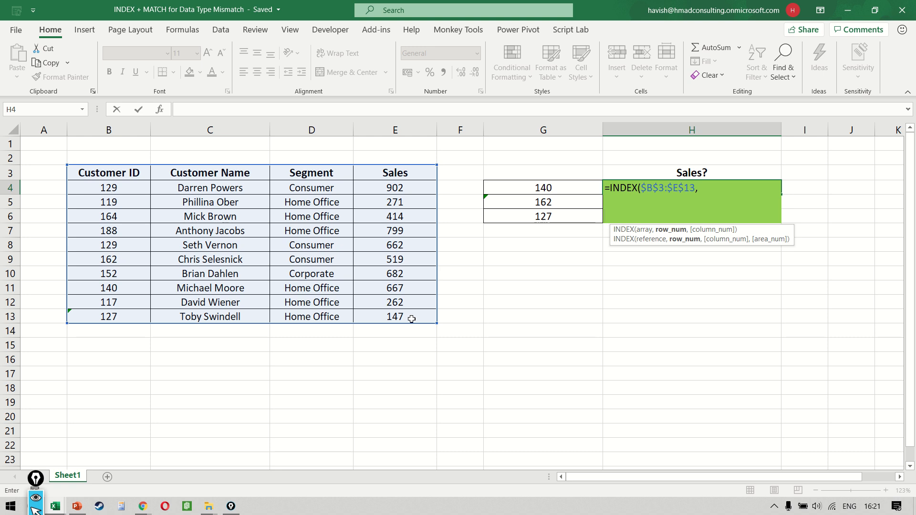
{"action": "type", "text": "MATCH("}
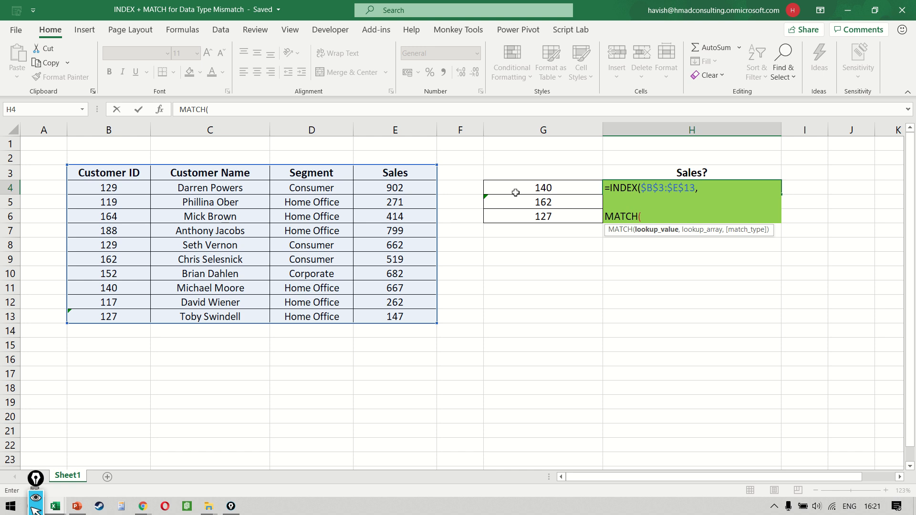
{"action": "type", "text": "val"}
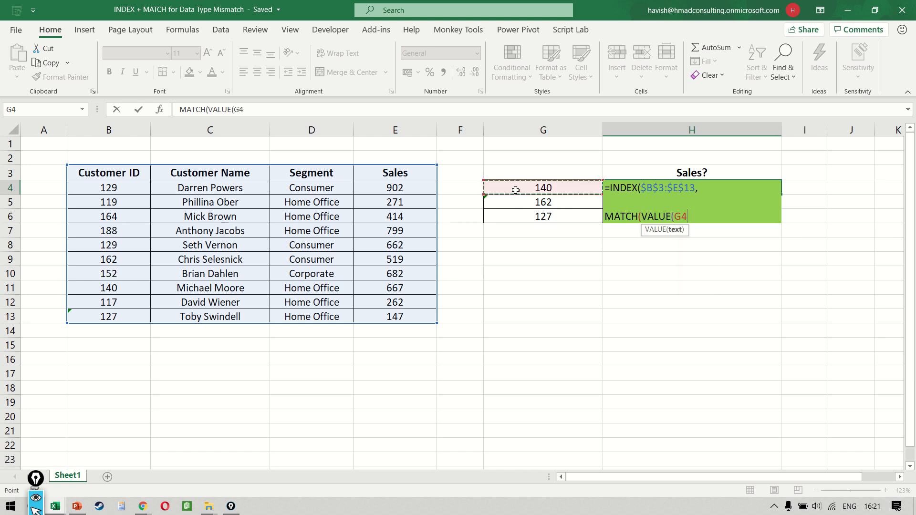
{"action": "type", "text": "),  B"}
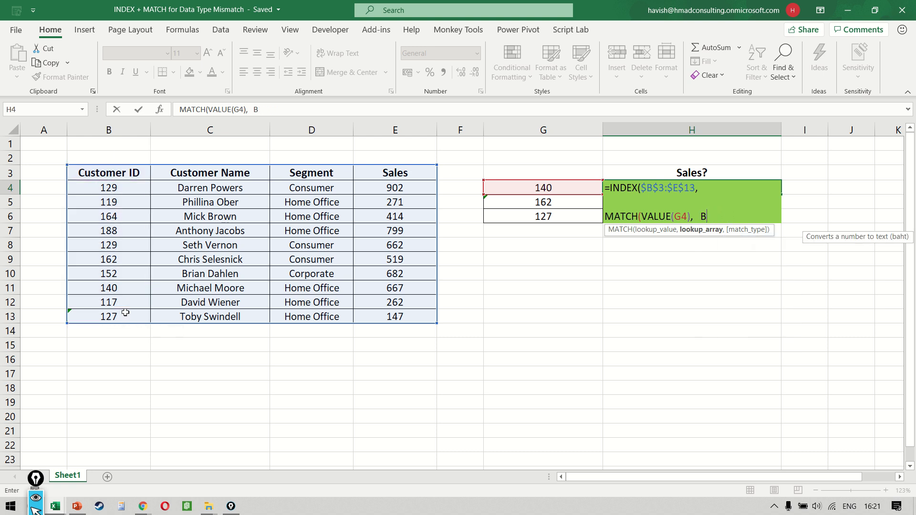
{"action": "type", "text": "value($B$3:$B$13"}
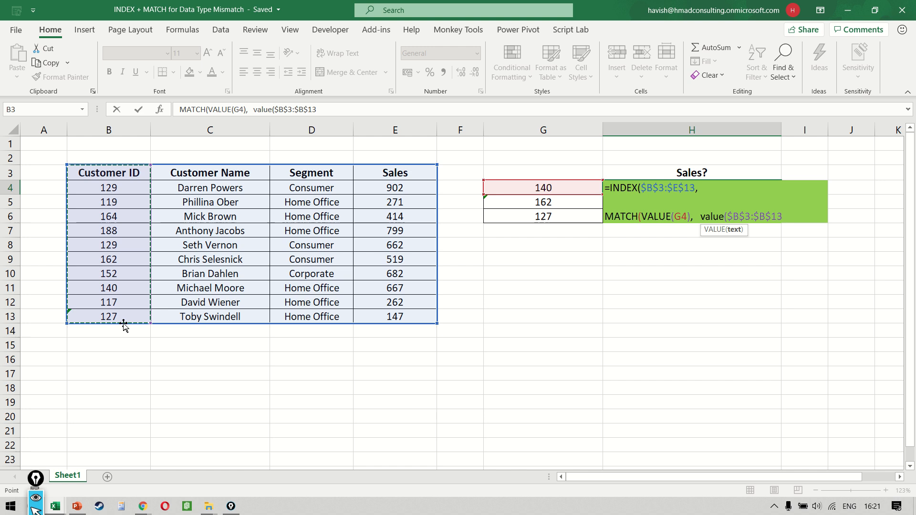
{"action": "type", "text": ", 0)"}
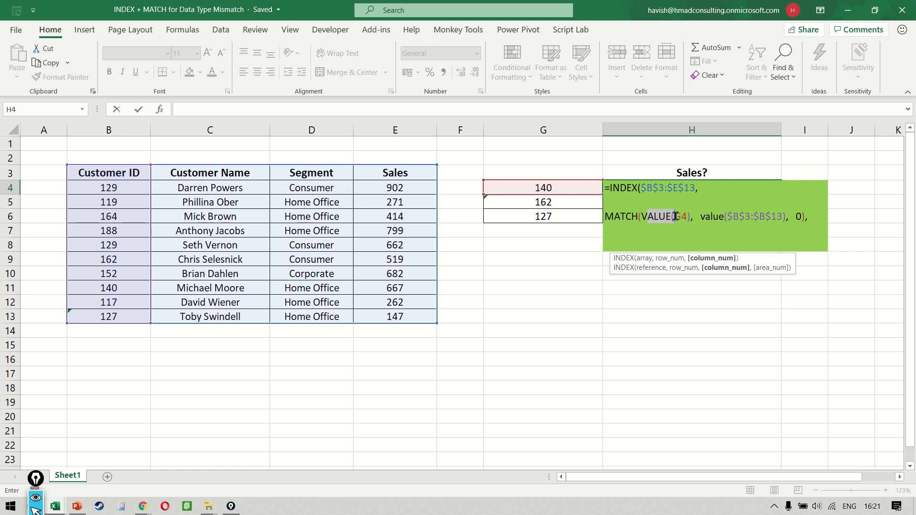
{"action": "left_click", "coordinate": [682, 216]}
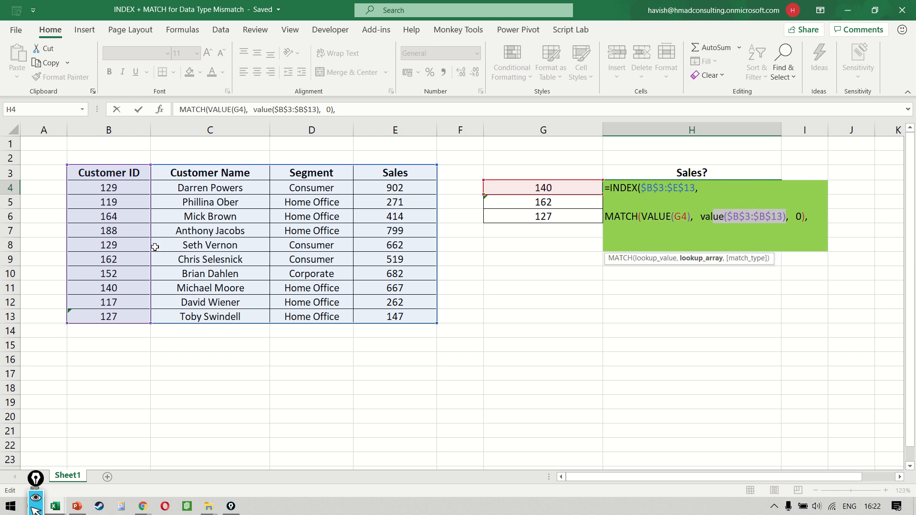
{"action": "mouse_move", "coordinate": [433, 143]}
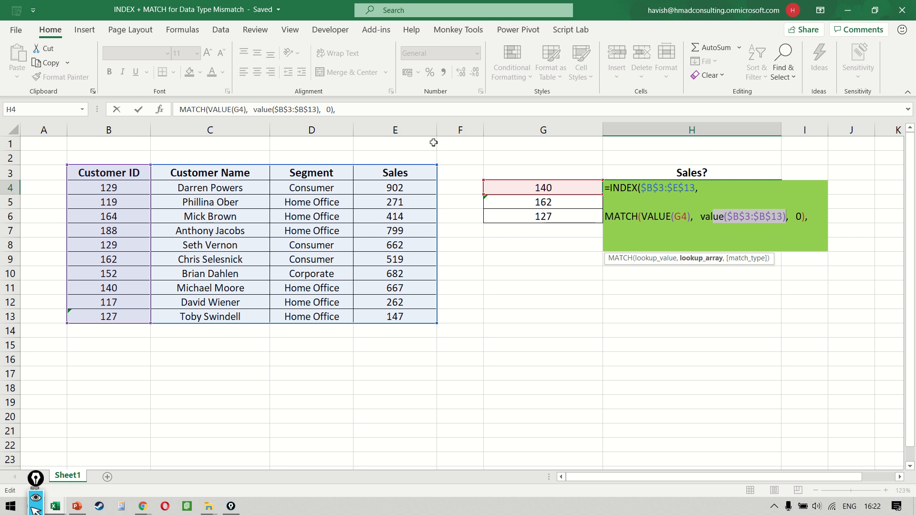
{"action": "mouse_move", "coordinate": [828, 226]}
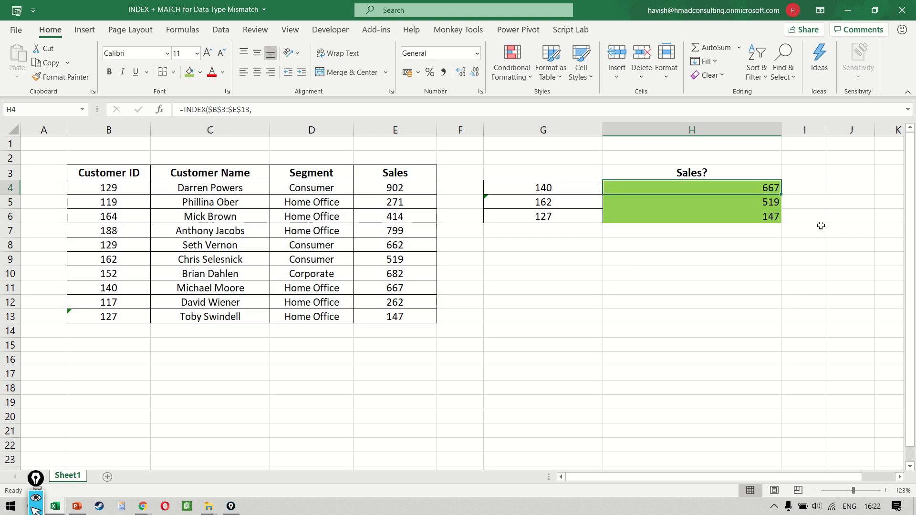
- Check the lookup IDs 162 in G5 and 127 in G6 against their returned sales
{"action": "left_click", "coordinate": [542, 202]}
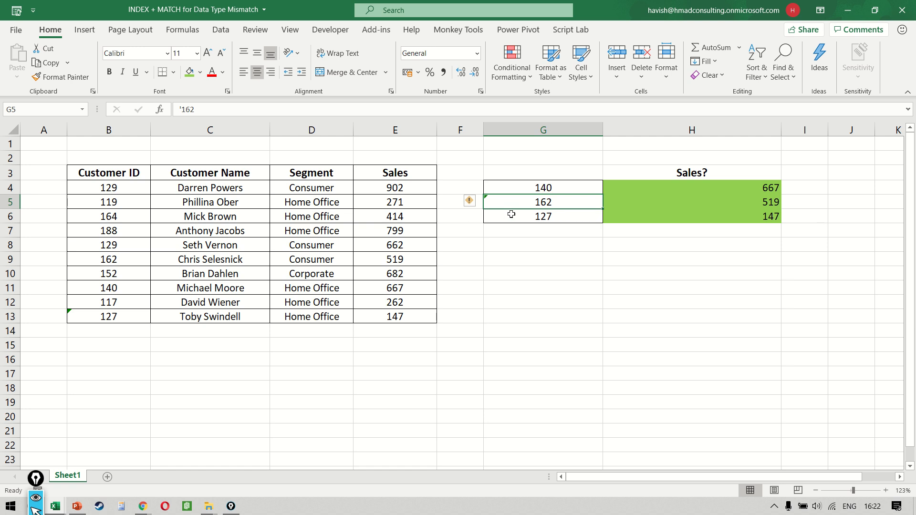
{"action": "left_click", "coordinate": [542, 216]}
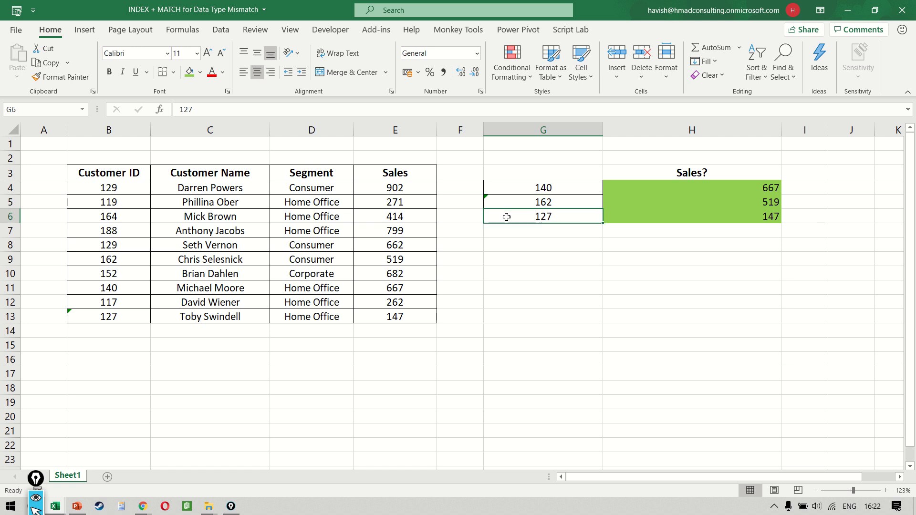